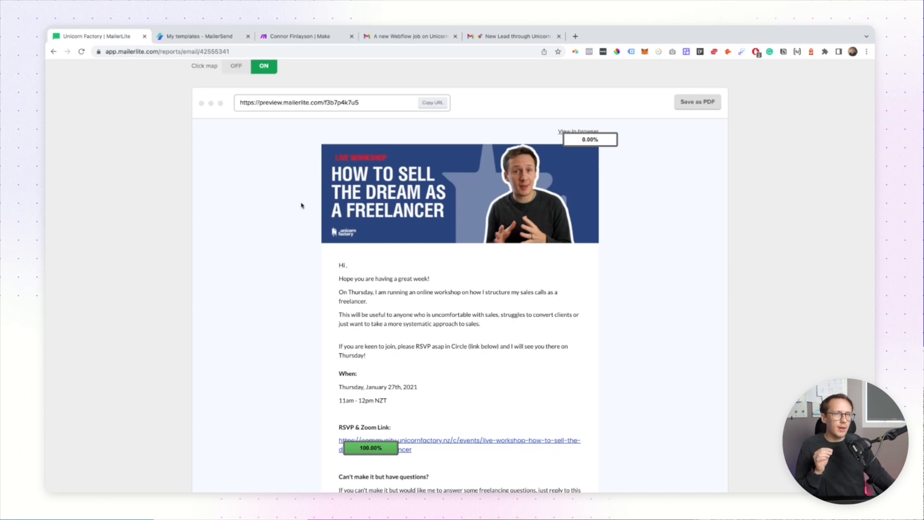
# Step: Compare the waitlisted MailerSend template with the workshop campaign report, then view Gmail's new job notification
pyautogui.click(201, 36)
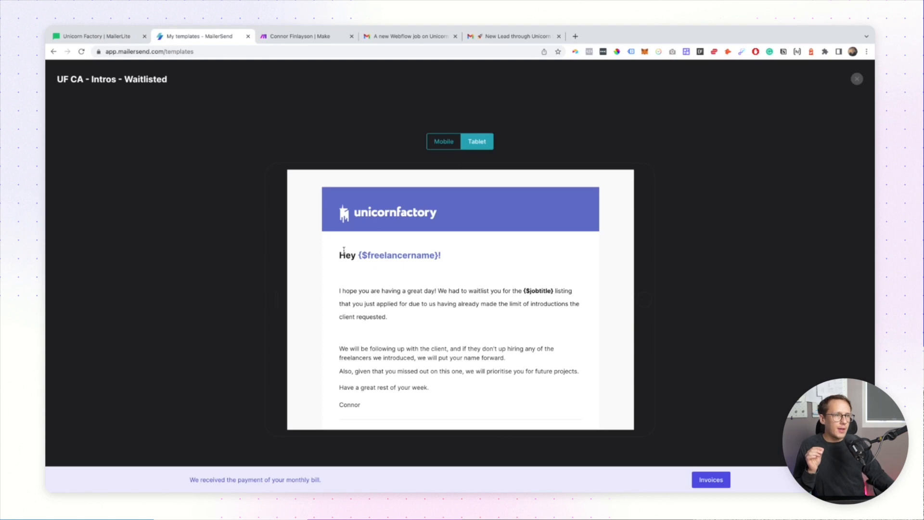
pyautogui.click(94, 36)
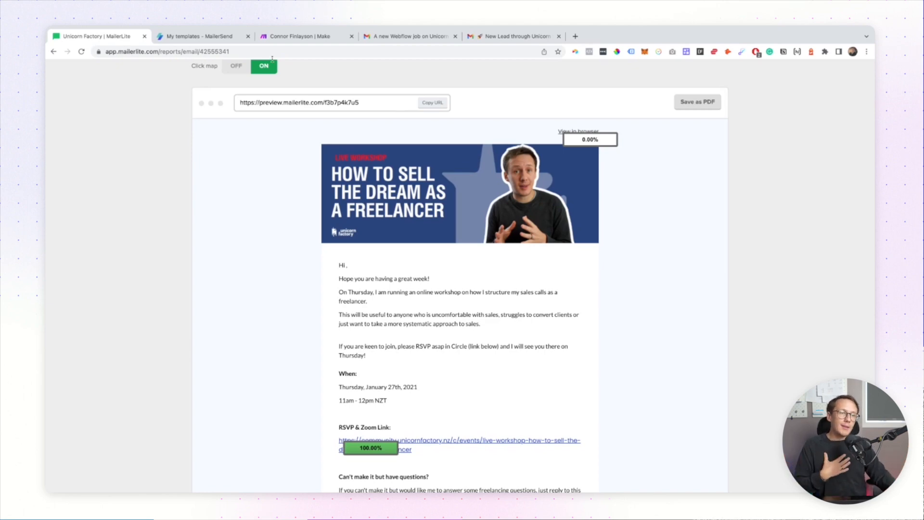
pyautogui.scroll(-3)
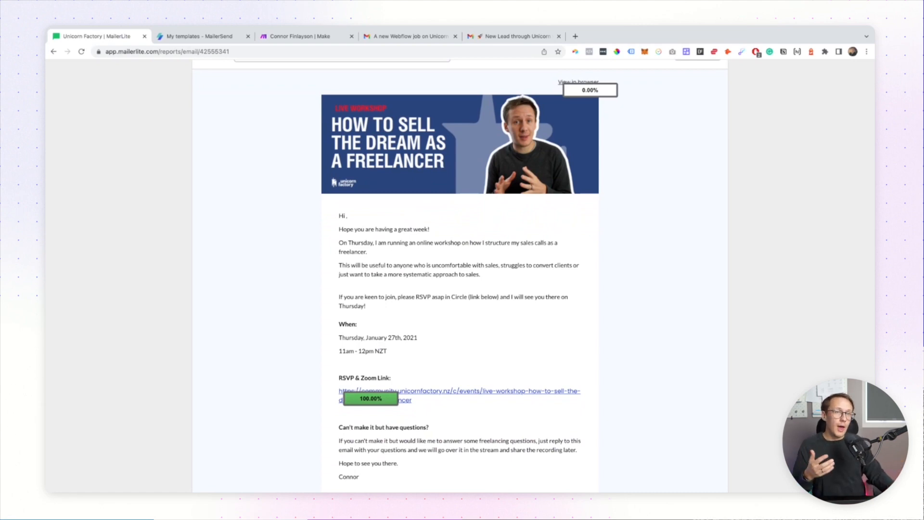
pyautogui.scroll(-3)
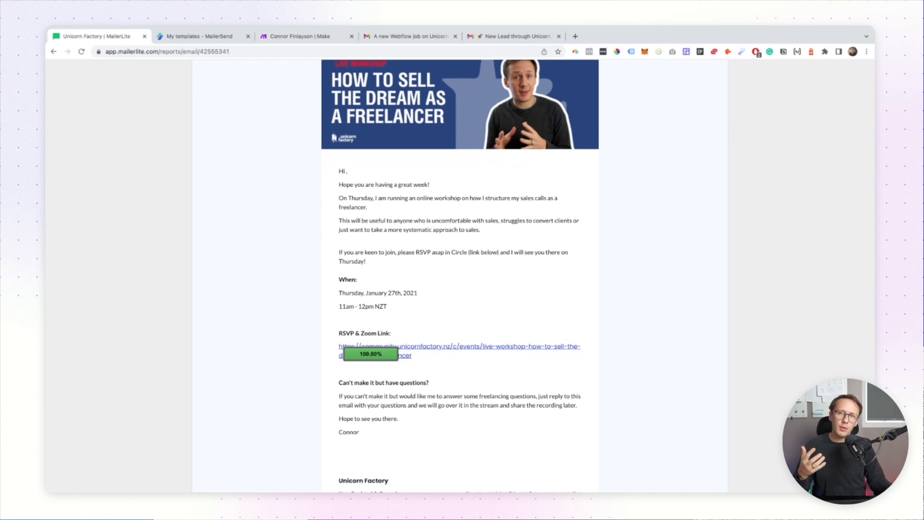
pyautogui.moveTo(388, 173)
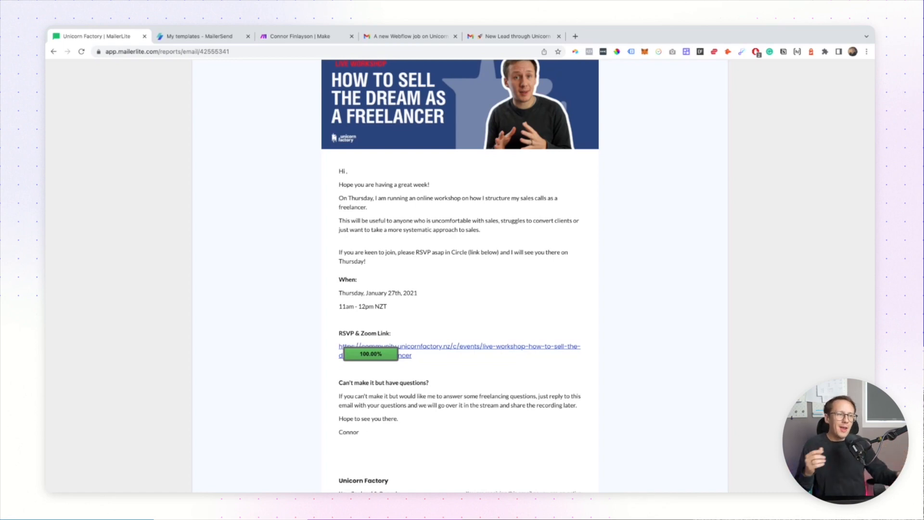
pyautogui.scroll(-3)
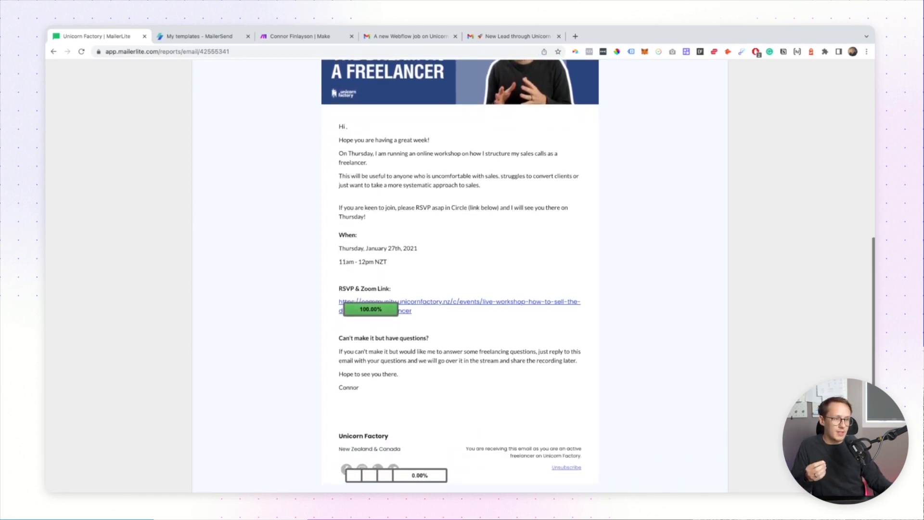
pyautogui.scroll(-3)
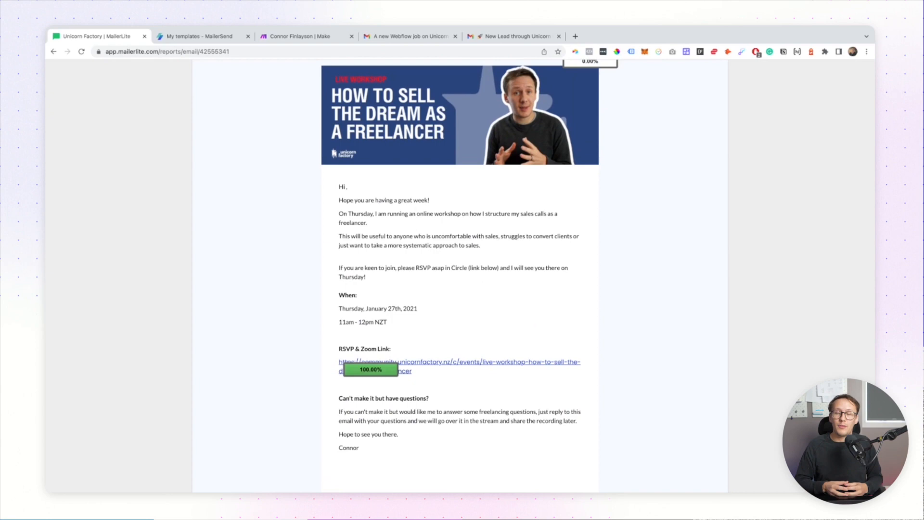
pyautogui.click(200, 37)
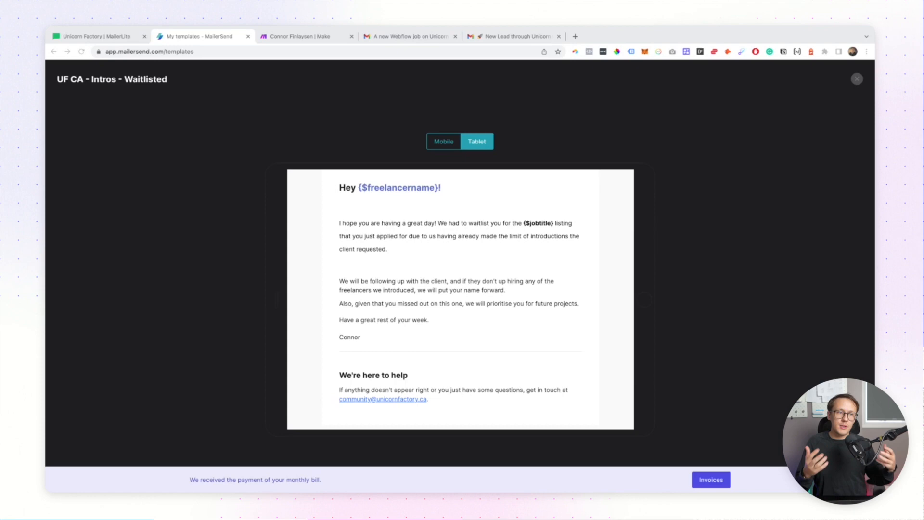
pyautogui.moveTo(131, 127)
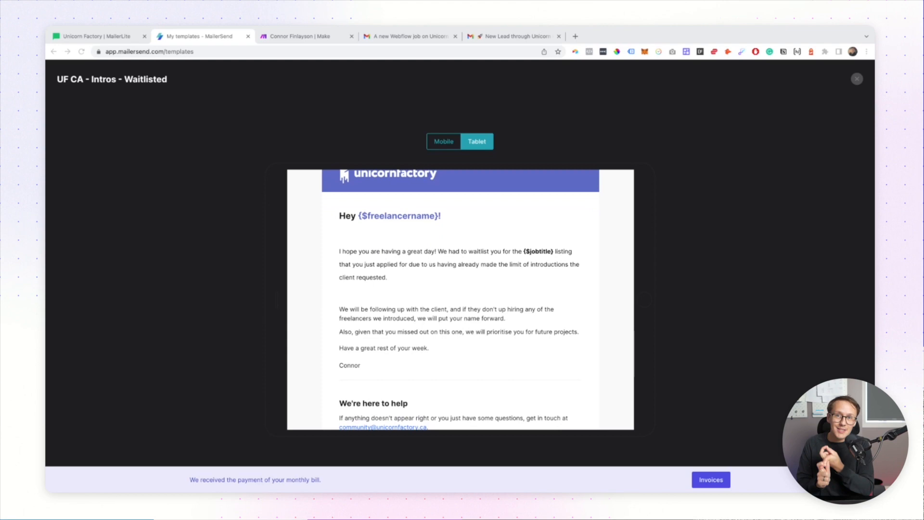
pyautogui.moveTo(531, 65)
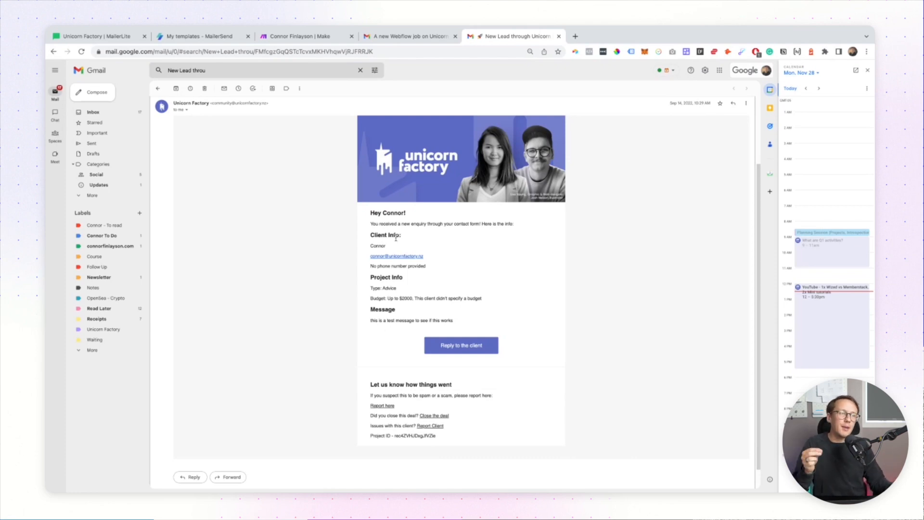
pyautogui.click(409, 36)
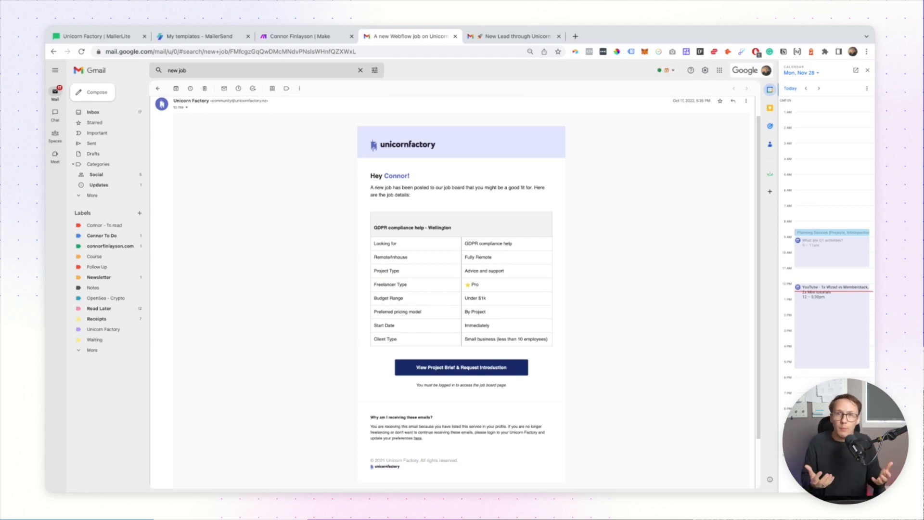
# Step: Switch to the Make 'Job Board Notifications' scenario showing its webhook-to-MailerSend flow
pyautogui.click(304, 36)
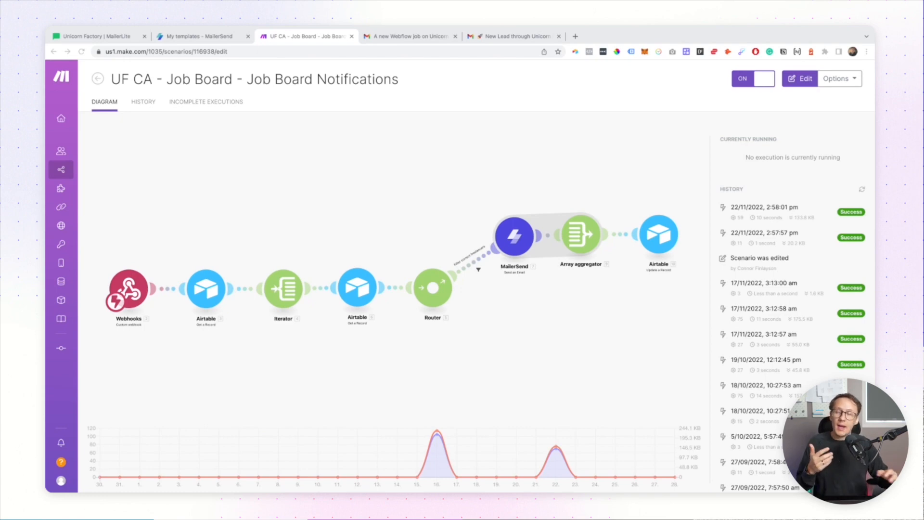
pyautogui.moveTo(240, 439)
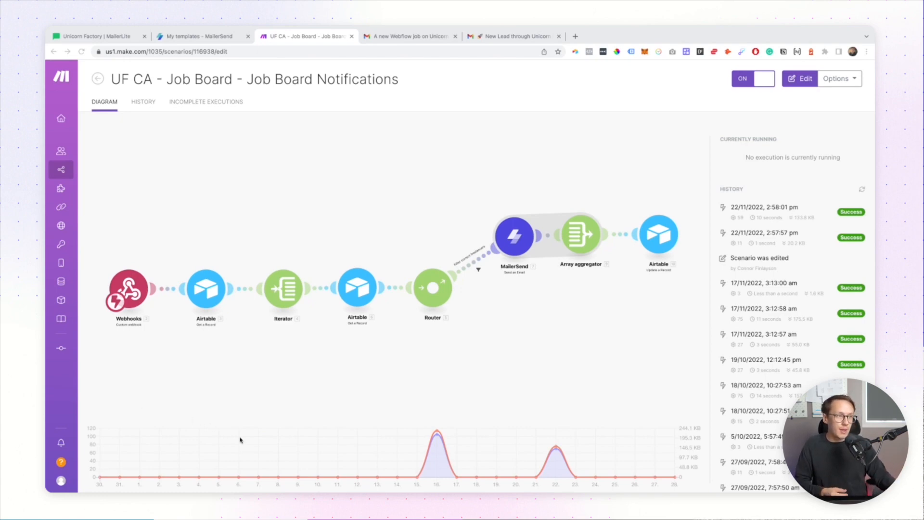
pyautogui.moveTo(512, 313)
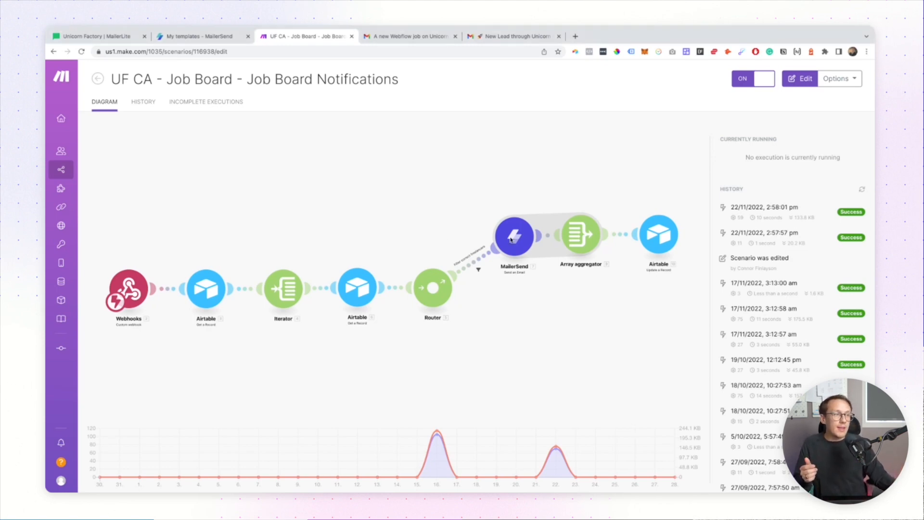
# Step: Open the MailerSend module and scroll through its mapped recipient, subject and template variables
pyautogui.click(514, 236)
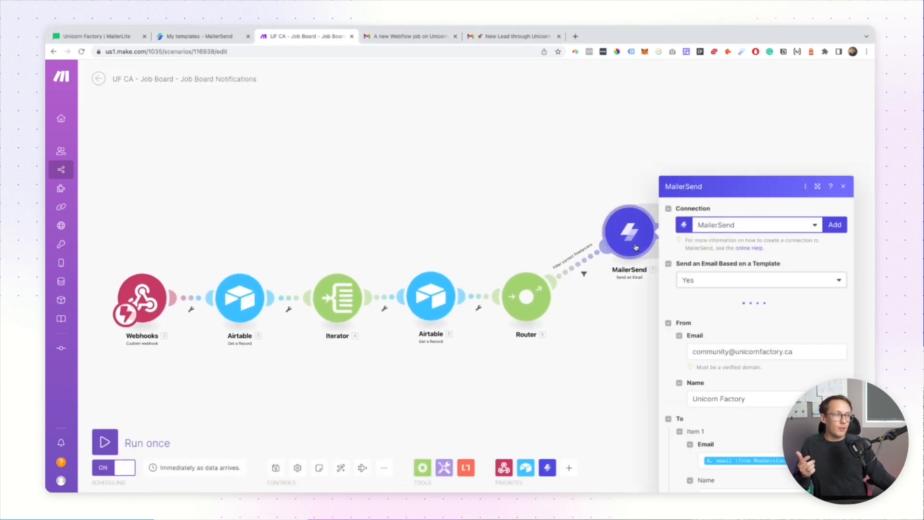
pyautogui.scroll(-3)
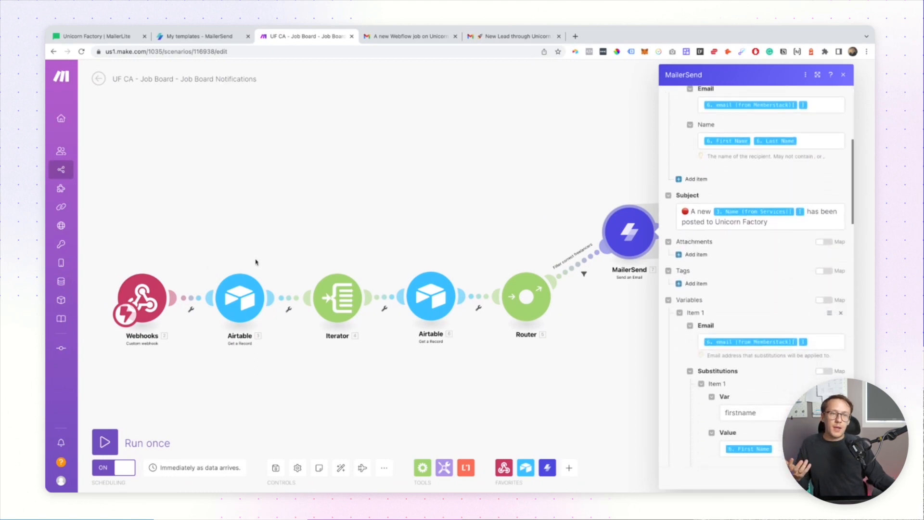